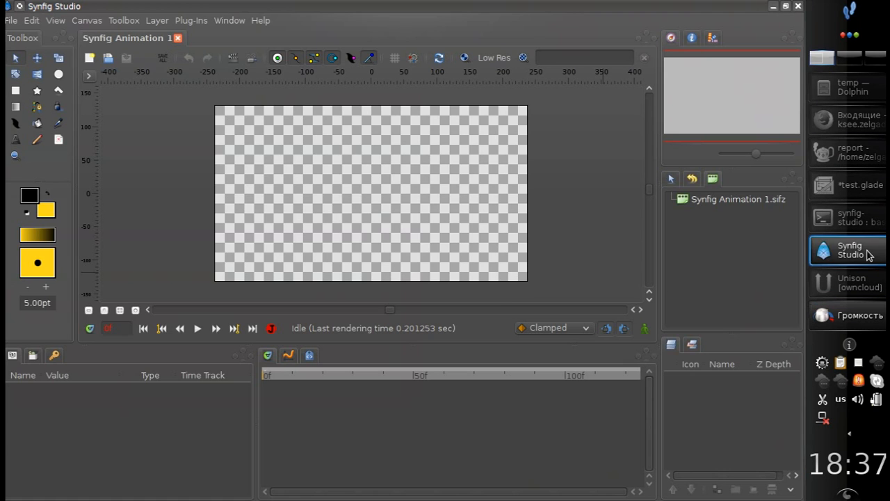
{"action": "mouse_move", "coordinate": [507, 312]}
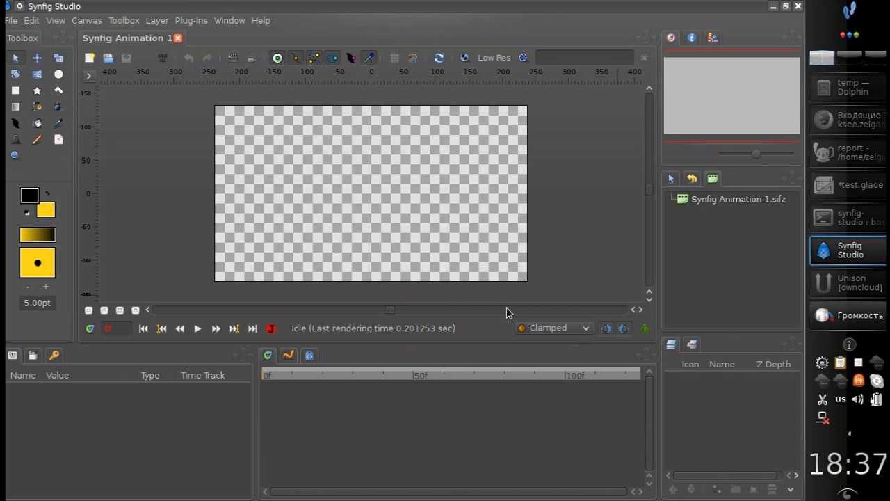
{"action": "mouse_move", "coordinate": [498, 274]}
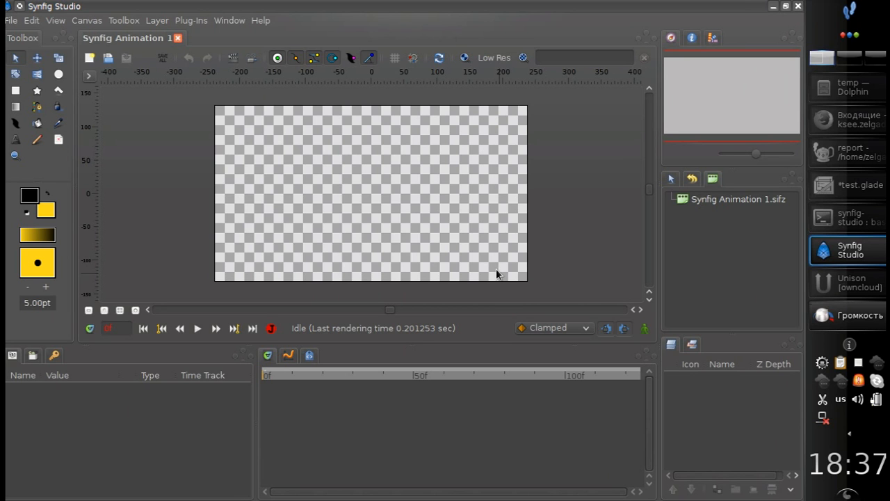
{"action": "mouse_move", "coordinate": [545, 150]}
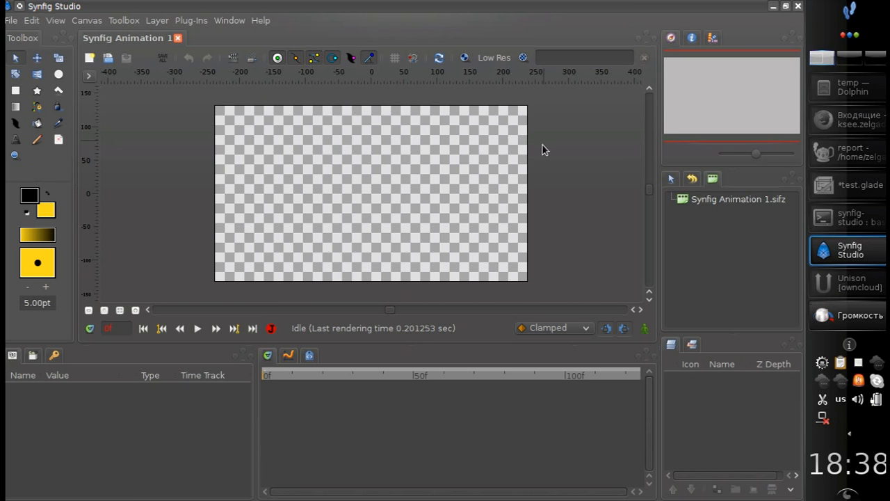
{"action": "mouse_move", "coordinate": [36, 44]}
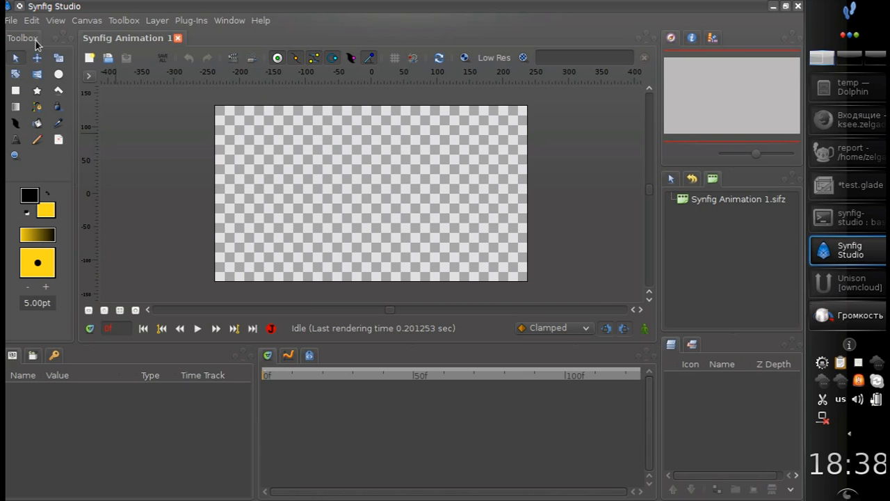
{"action": "mouse_move", "coordinate": [312, 22]}
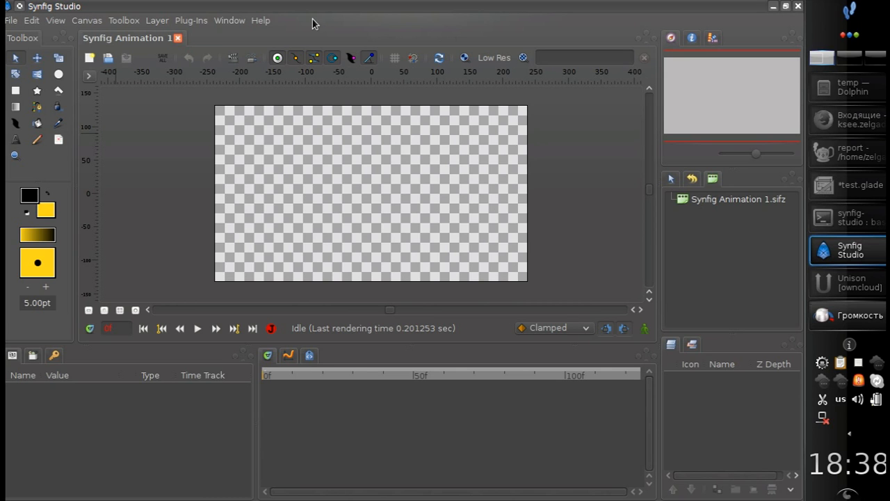
Show the About dialog via Help and highlight the GTK+ version 3.10.9.
{"action": "left_click", "coordinate": [261, 21]}
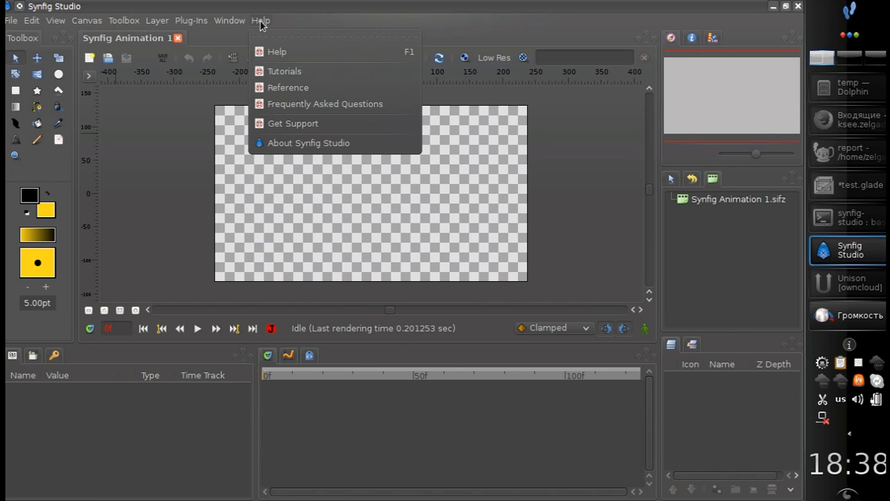
{"action": "left_click", "coordinate": [308, 142]}
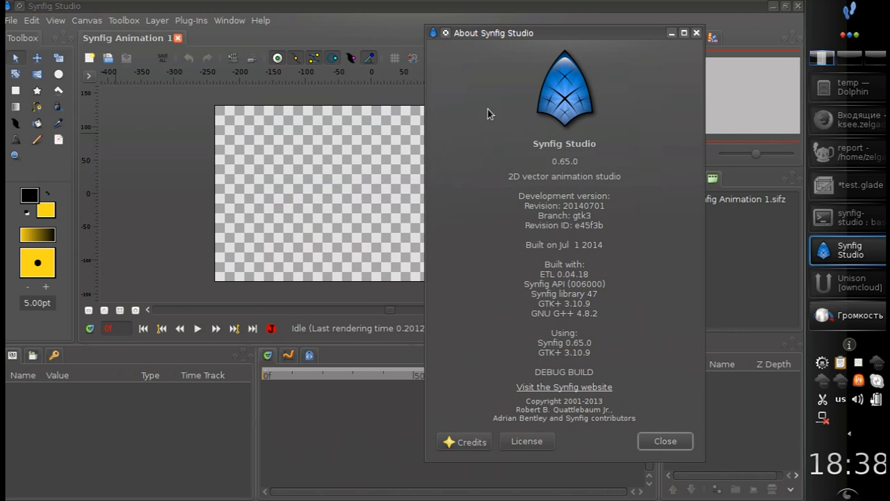
{"action": "mouse_move", "coordinate": [553, 303]}
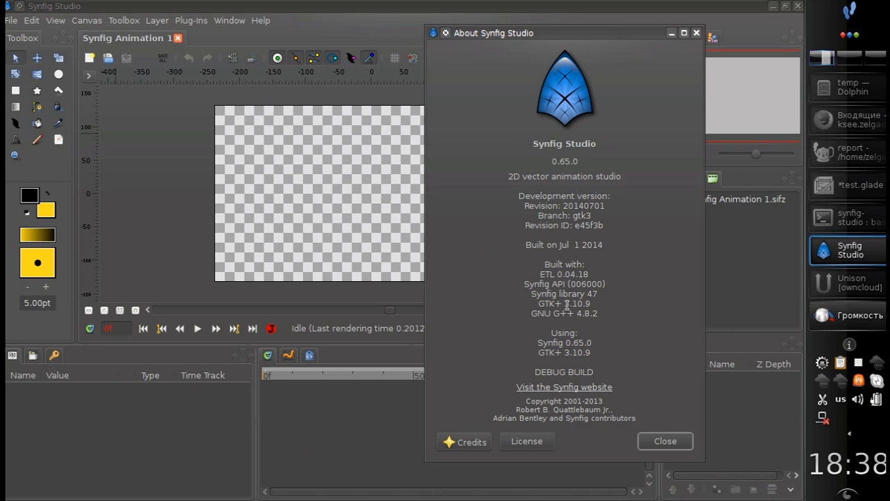
{"action": "double_click", "coordinate": [578, 303]}
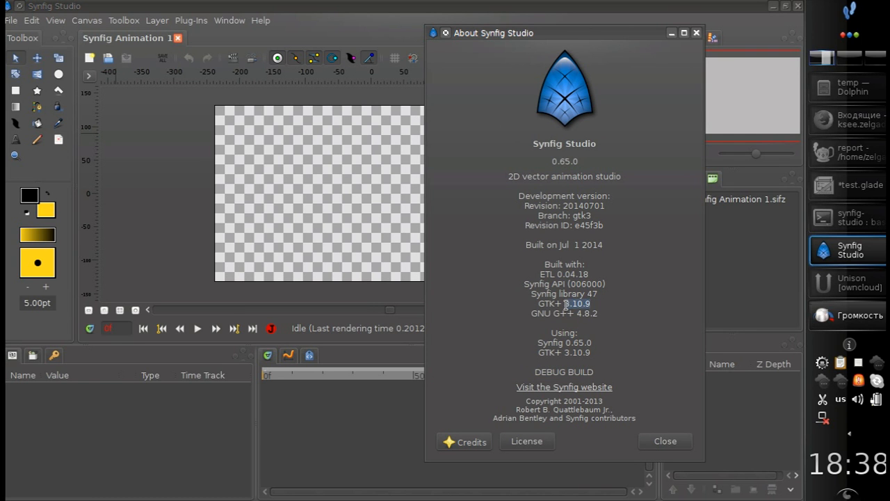
{"action": "mouse_move", "coordinate": [593, 320]}
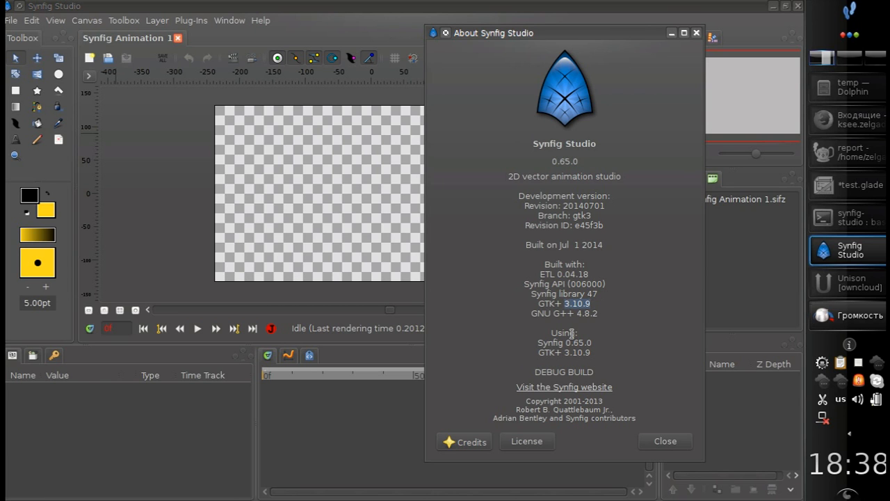
Close the About dialog and stretch the yellow rectangle's left edge further left with the Transform tool.
{"action": "left_click", "coordinate": [665, 441]}
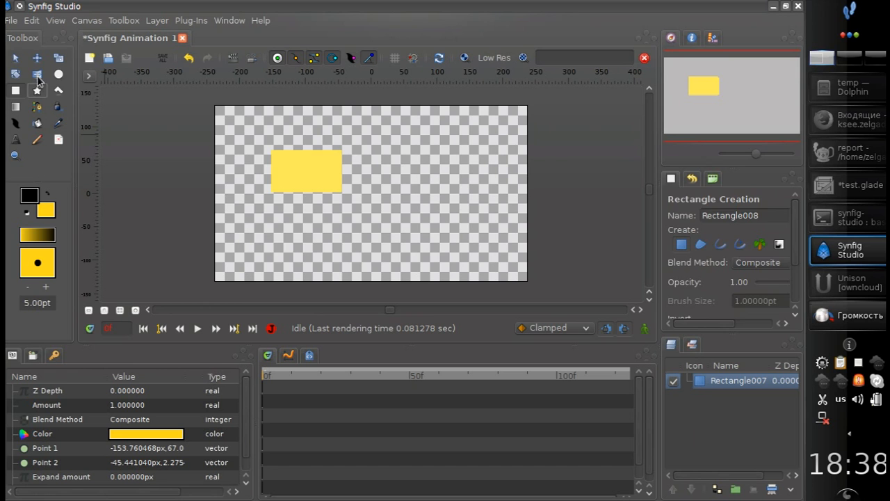
{"action": "left_click", "coordinate": [15, 59]}
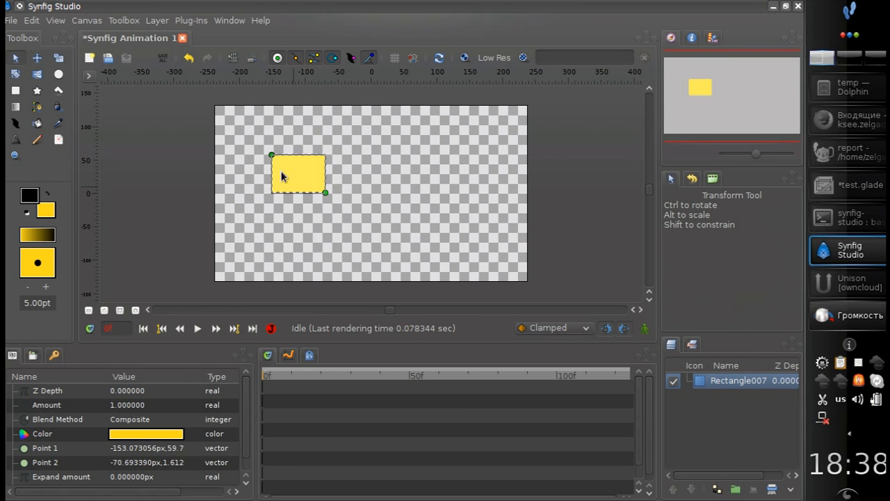
{"action": "left_click_drag", "start_coordinate": [272, 155], "coordinate": [240, 148]}
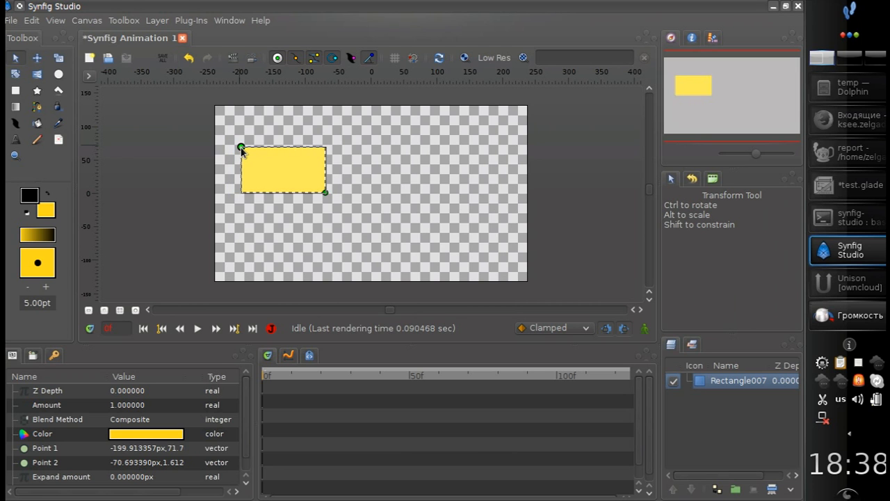
{"action": "left_click_drag", "start_coordinate": [242, 148], "coordinate": [245, 151]}
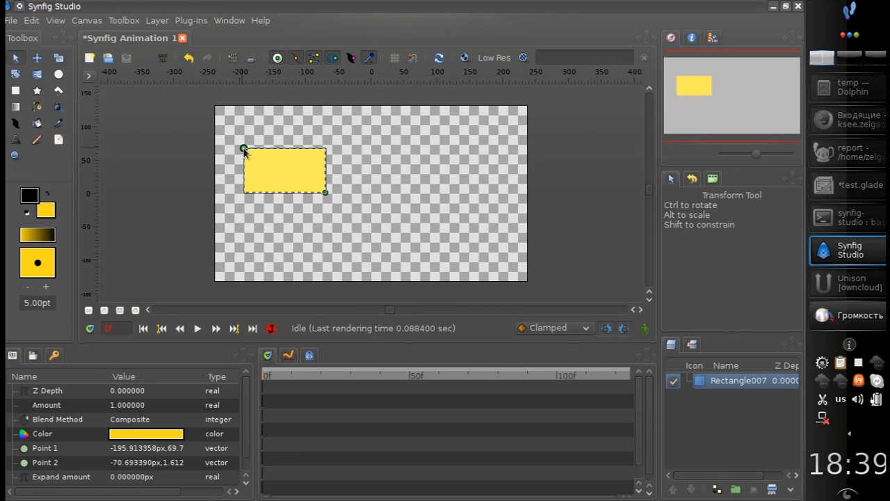
{"action": "mouse_move", "coordinate": [242, 310]}
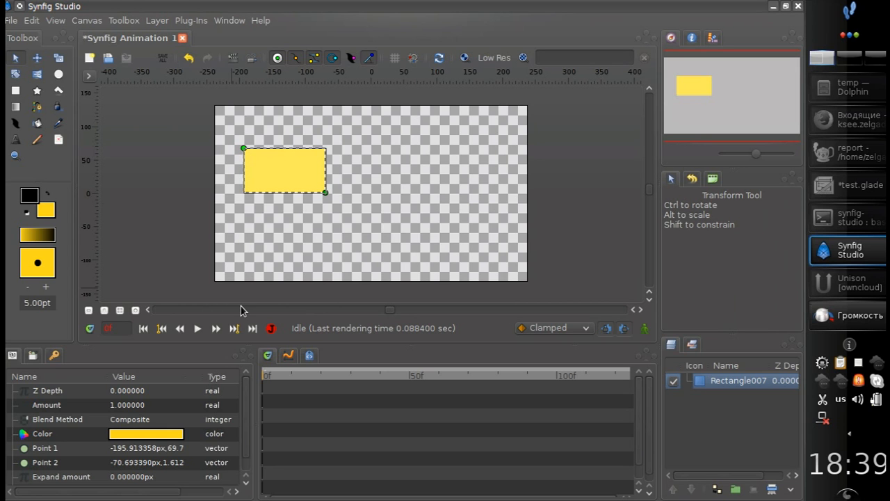
{"action": "mouse_move", "coordinate": [234, 208]}
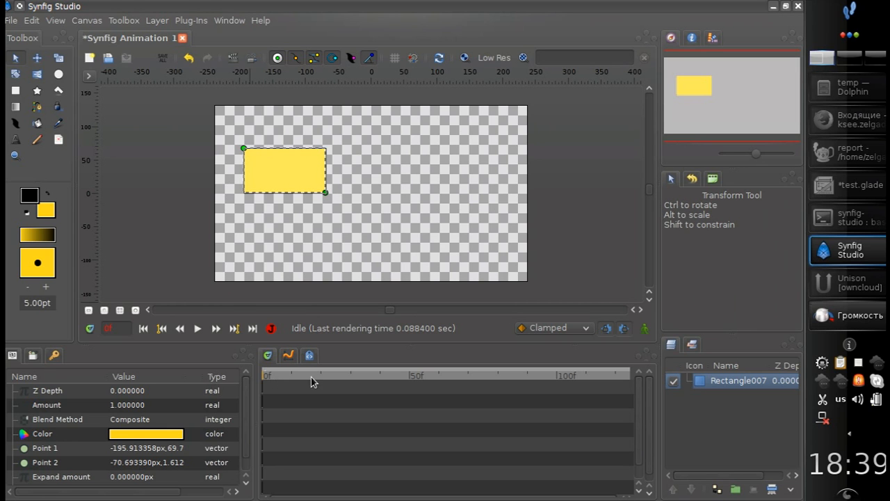
{"action": "mouse_move", "coordinate": [317, 375]}
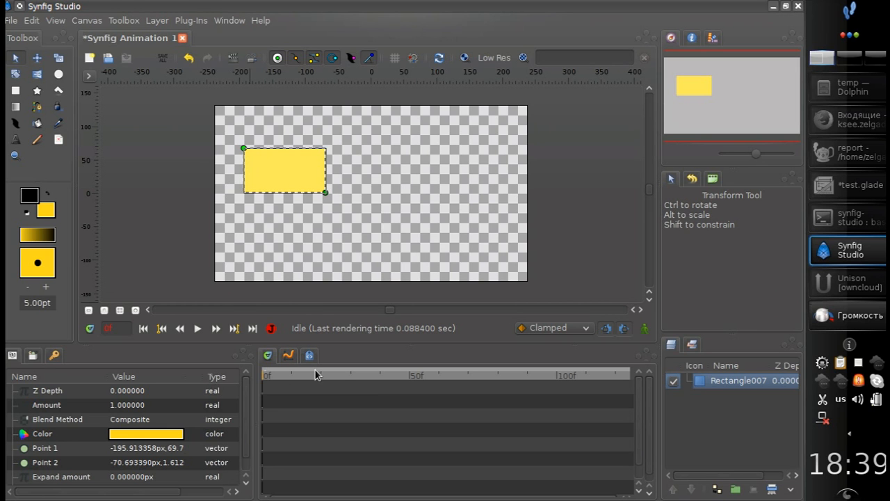
{"action": "mouse_move", "coordinate": [403, 375]}
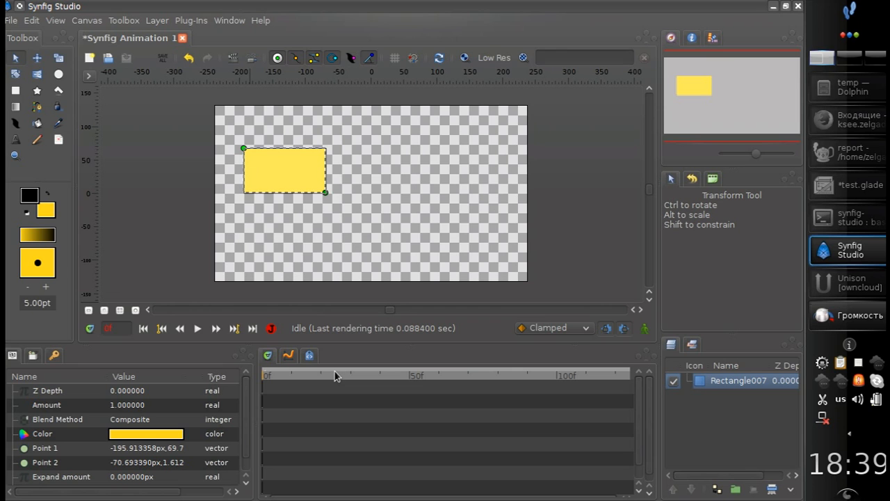
{"action": "mouse_move", "coordinate": [202, 351]}
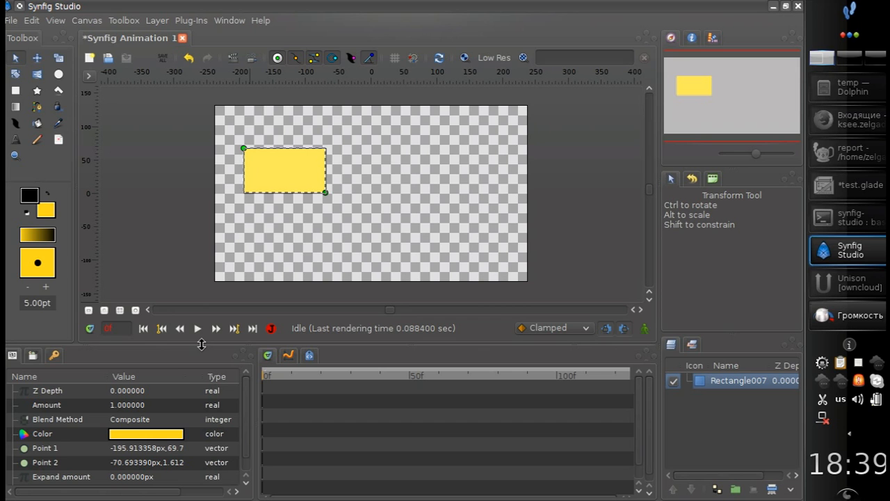
{"action": "mouse_move", "coordinate": [215, 328]}
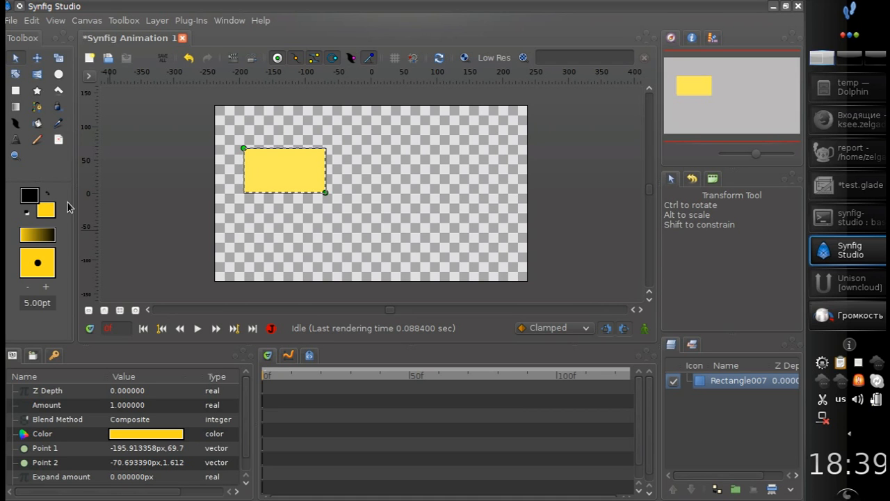
{"action": "mouse_move", "coordinate": [77, 228]}
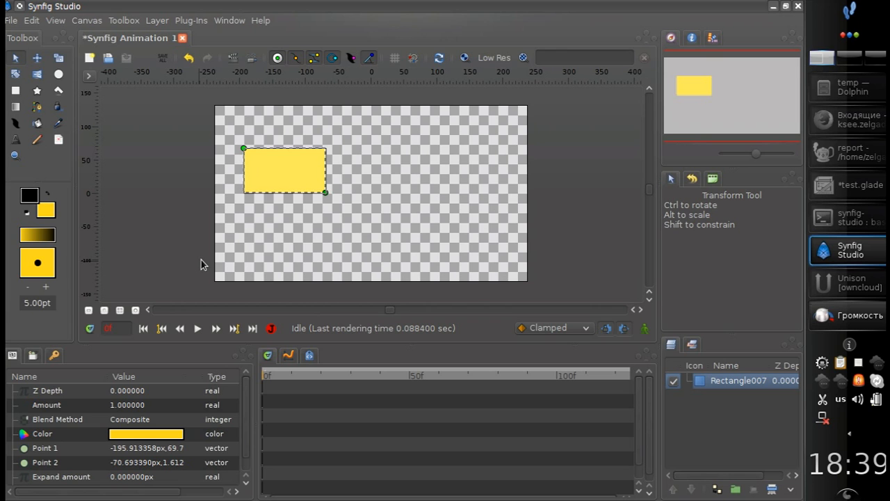
{"action": "mouse_move", "coordinate": [126, 270]}
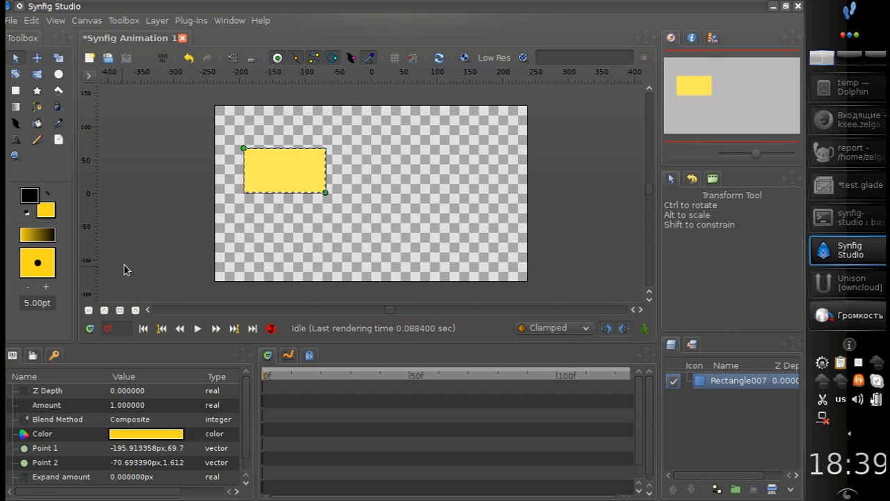
{"action": "mouse_move", "coordinate": [95, 49]}
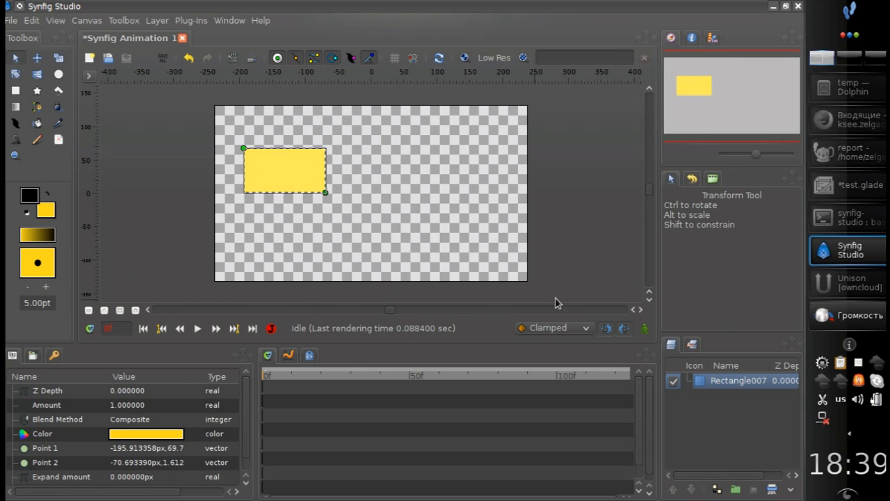
{"action": "mouse_move", "coordinate": [96, 101]}
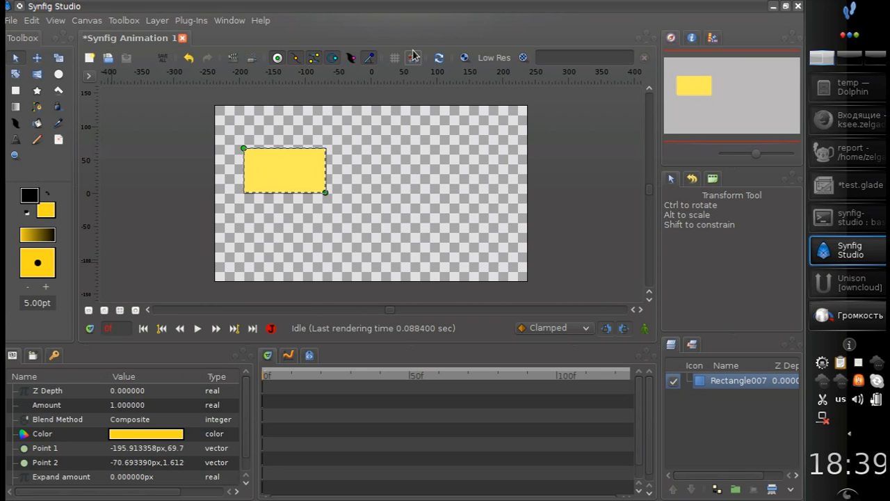
{"action": "mouse_move", "coordinate": [395, 58]}
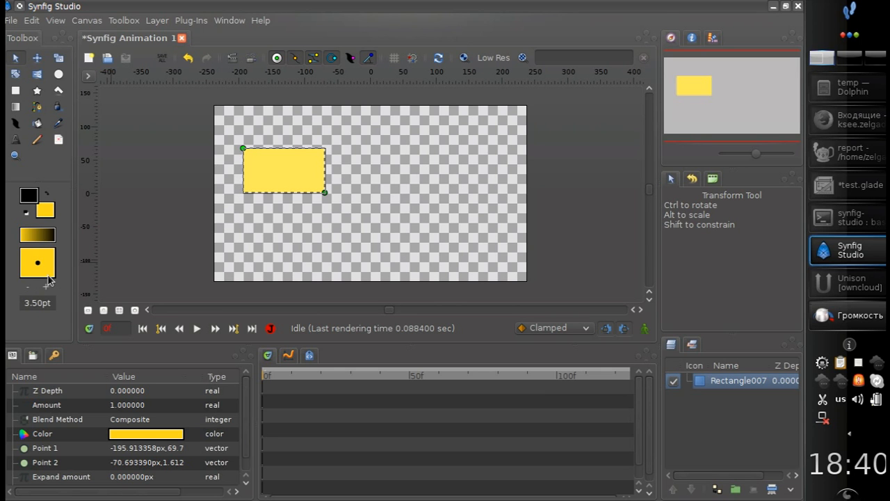
Step the default outline width in the toolbox from 5.00pt to 7.00pt.
{"action": "left_click", "coordinate": [45, 286]}
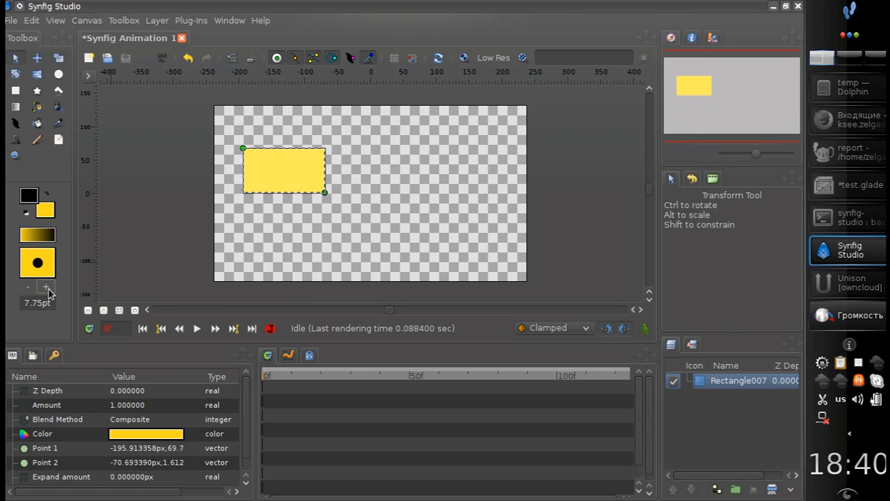
{"action": "left_click", "coordinate": [28, 286]}
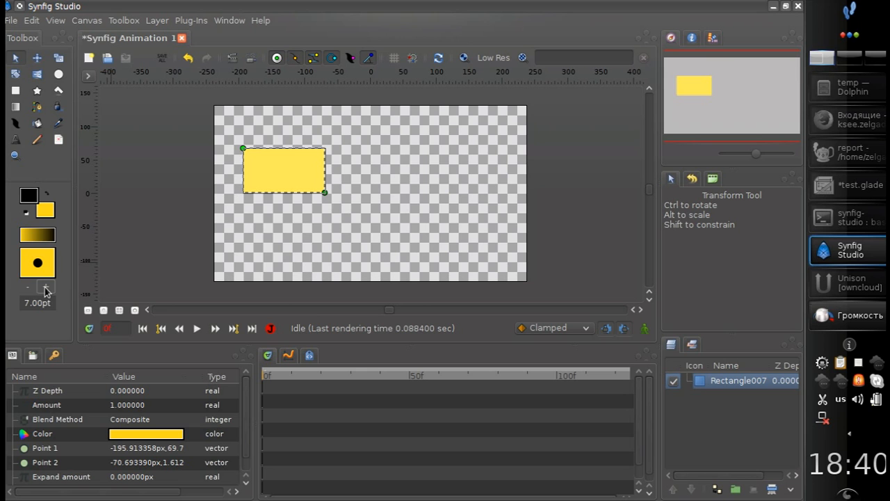
{"action": "mouse_move", "coordinate": [446, 347]}
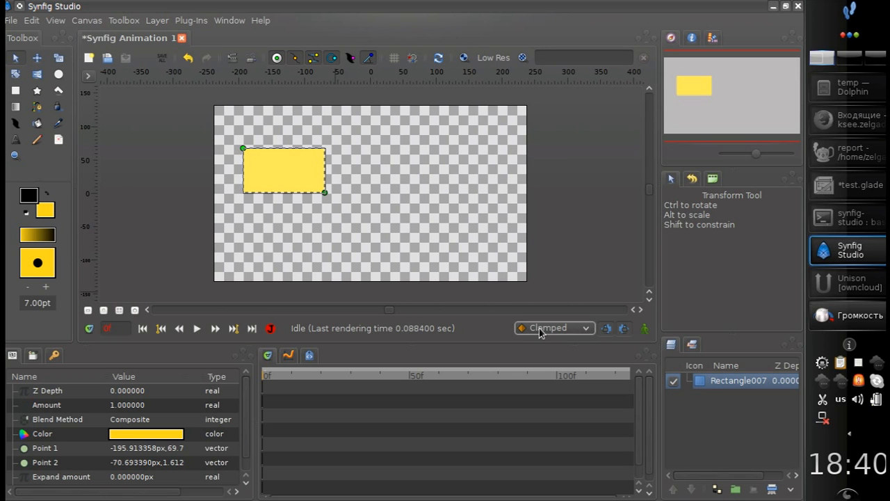
{"action": "mouse_move", "coordinate": [542, 301]}
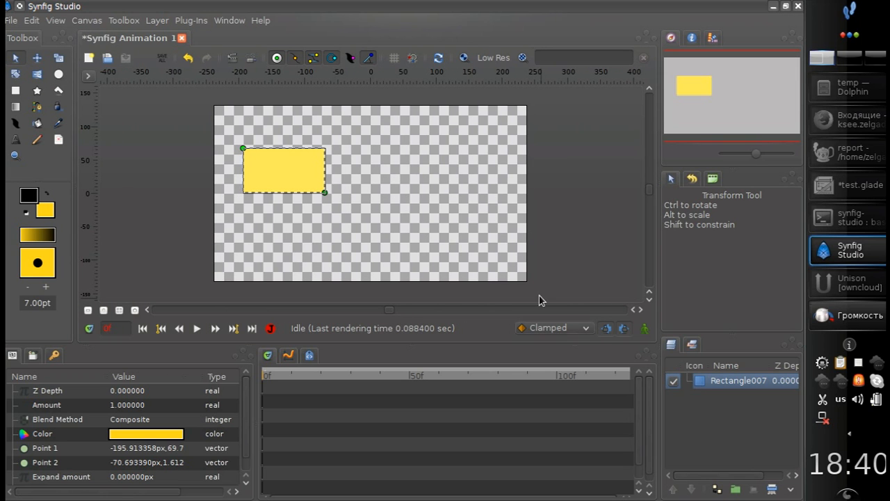
{"action": "mouse_move", "coordinate": [606, 328]}
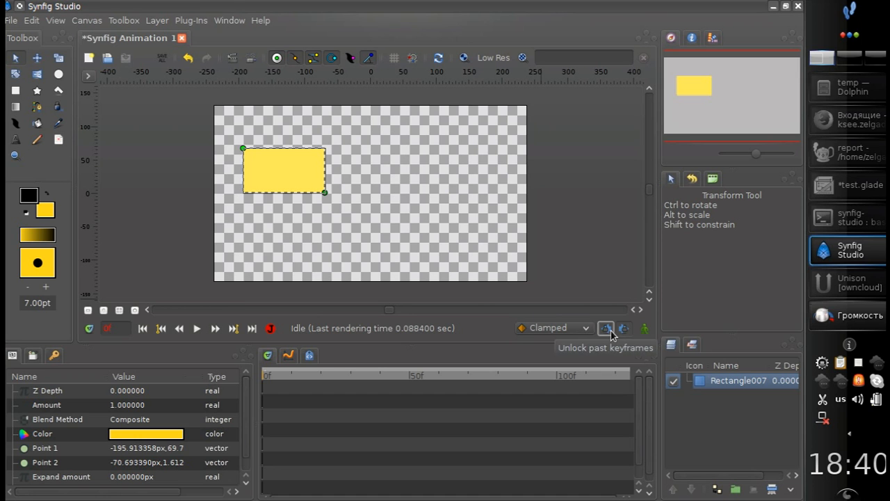
Switch the canvas into animate editing mode and widen the side panels.
{"action": "left_click", "coordinate": [623, 328]}
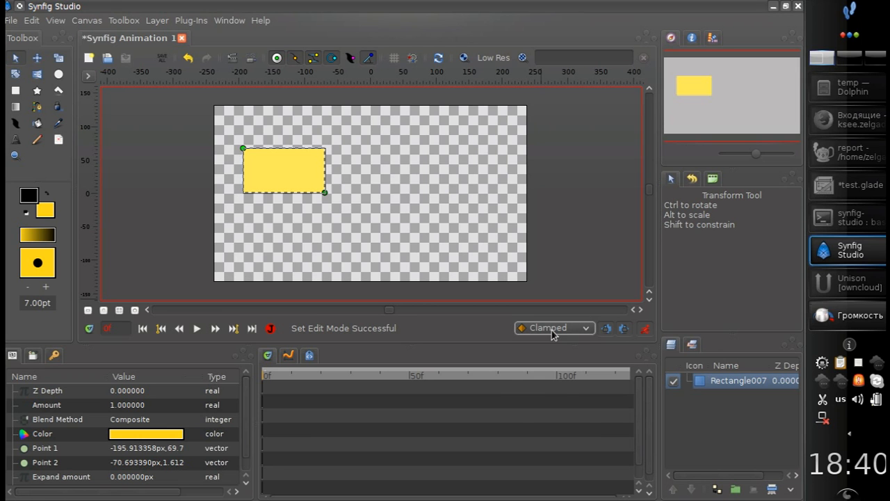
{"action": "left_click", "coordinate": [554, 328]}
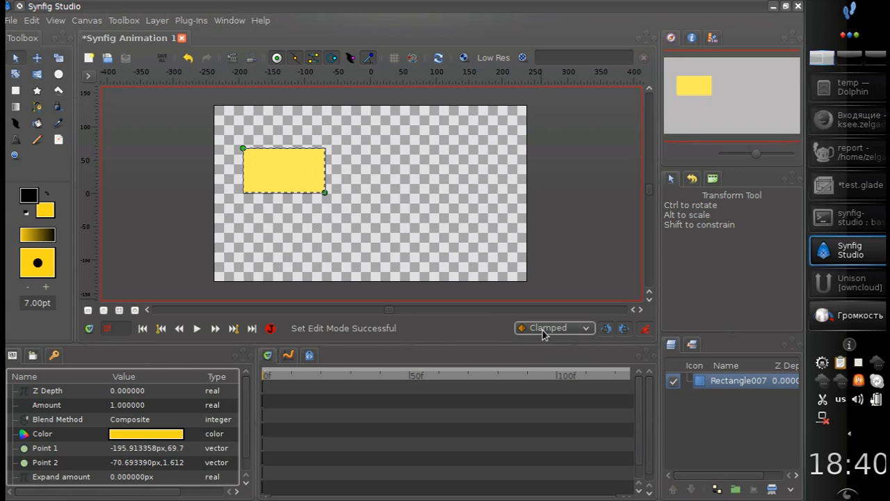
{"action": "mouse_move", "coordinate": [554, 329]}
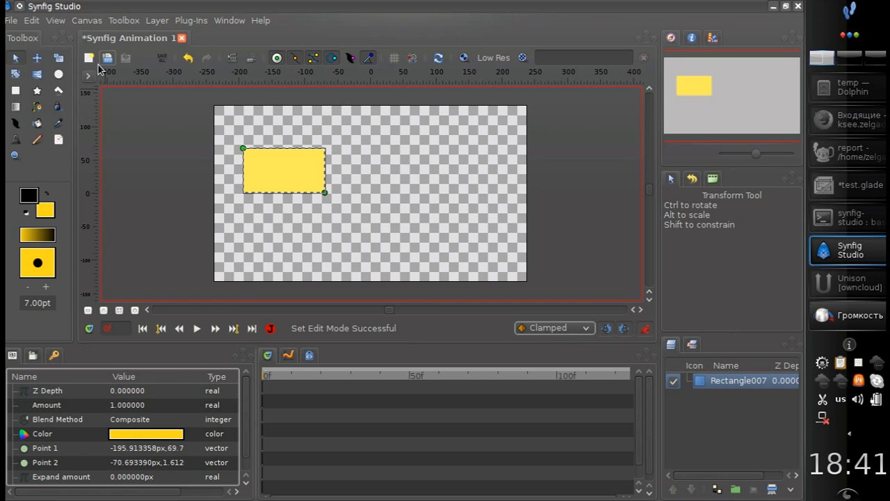
{"action": "mouse_move", "coordinate": [82, 49]}
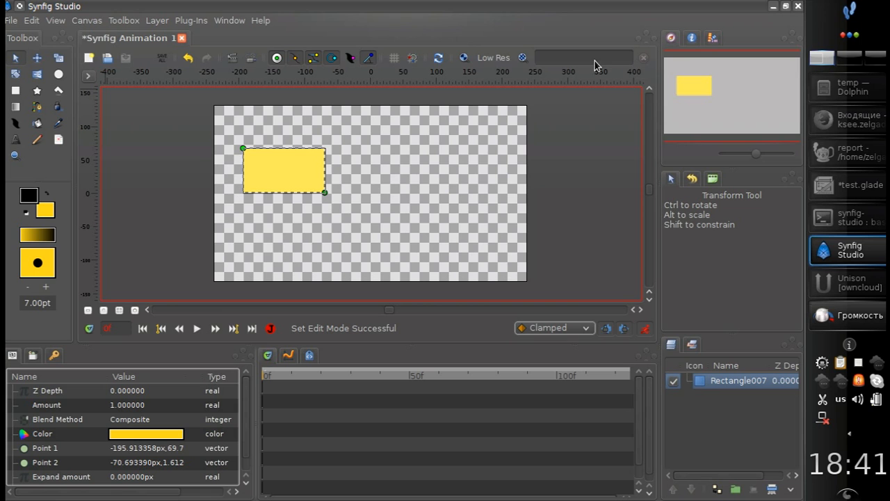
{"action": "mouse_move", "coordinate": [569, 69]}
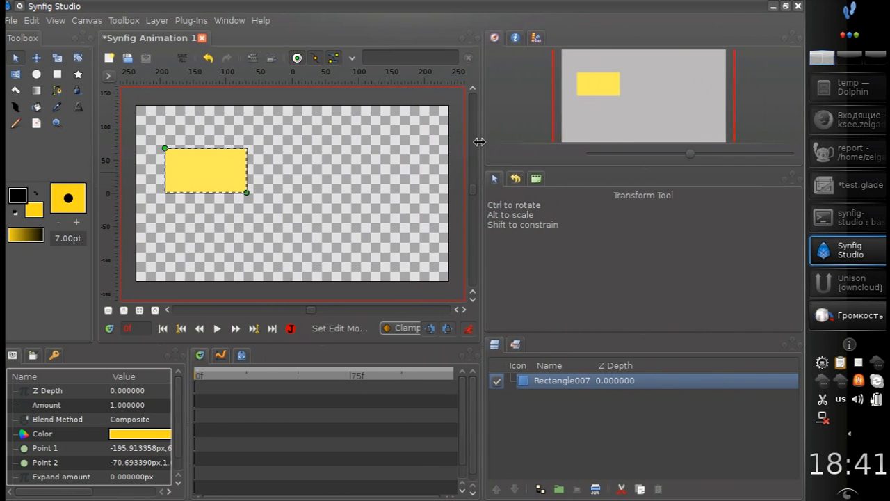
{"action": "left_click", "coordinate": [333, 59]}
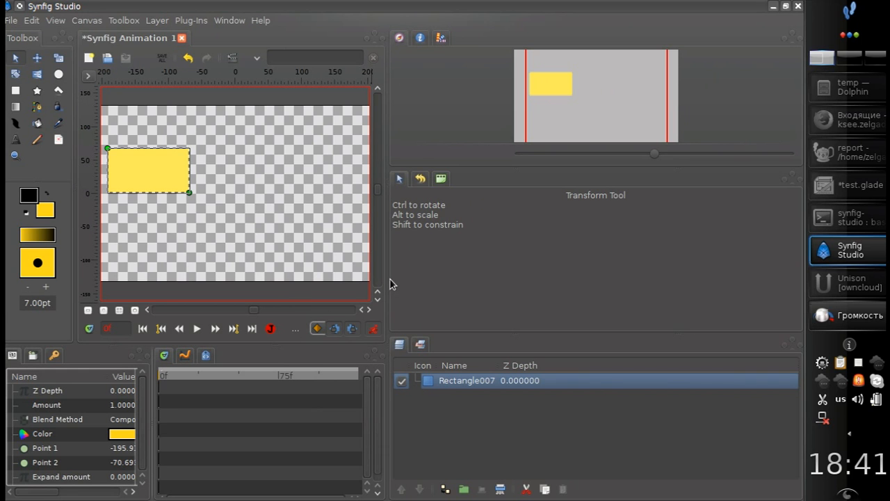
{"action": "mouse_move", "coordinate": [386, 284]}
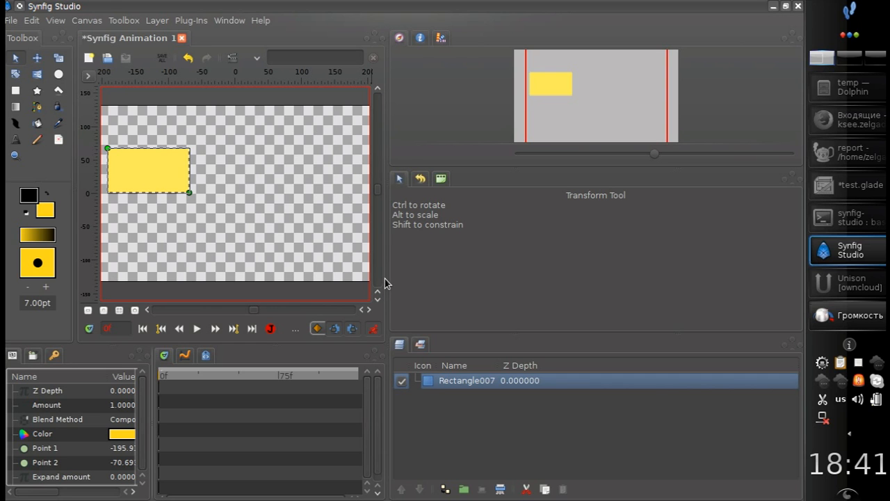
{"action": "mouse_move", "coordinate": [374, 284]}
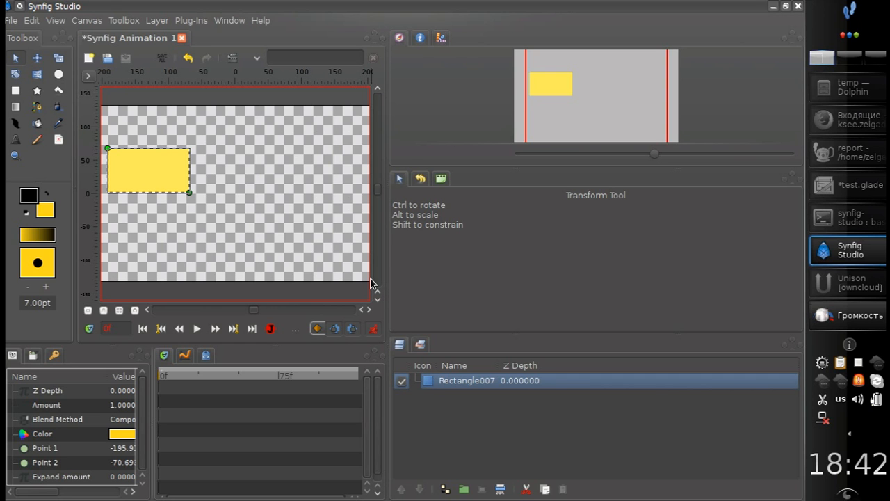
{"action": "mouse_move", "coordinate": [103, 44]}
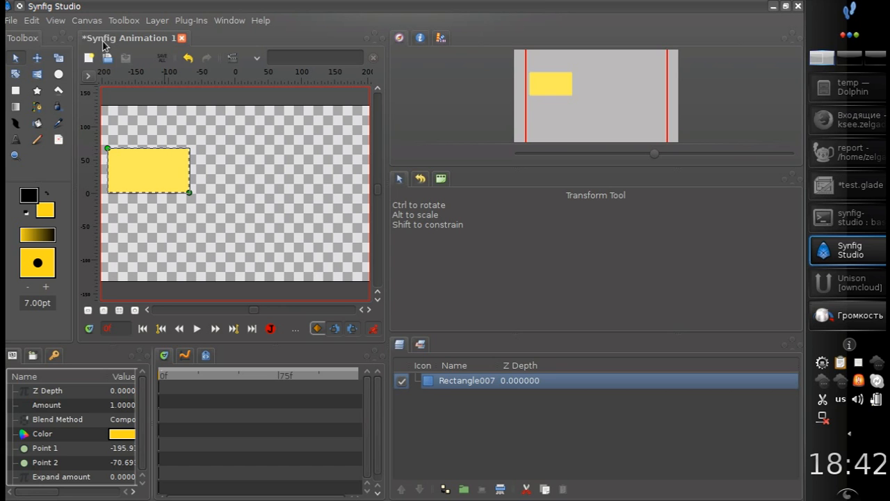
{"action": "left_click", "coordinate": [230, 37]}
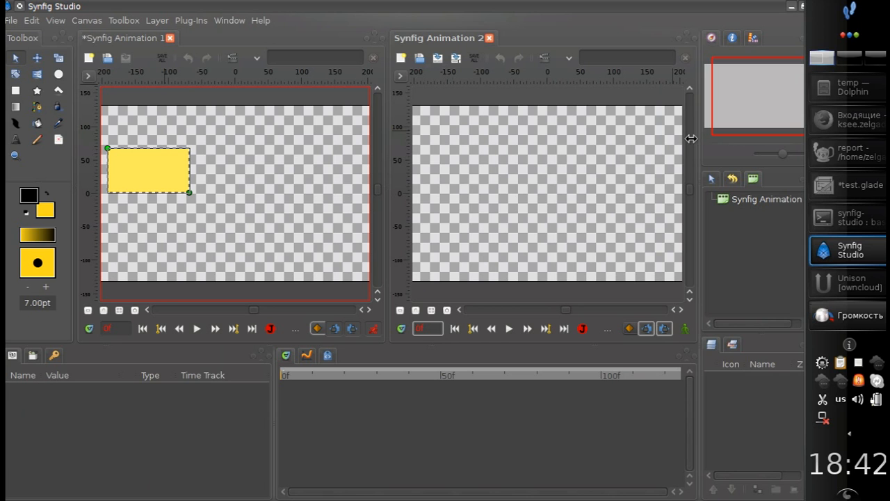
{"action": "mouse_move", "coordinate": [261, 73]}
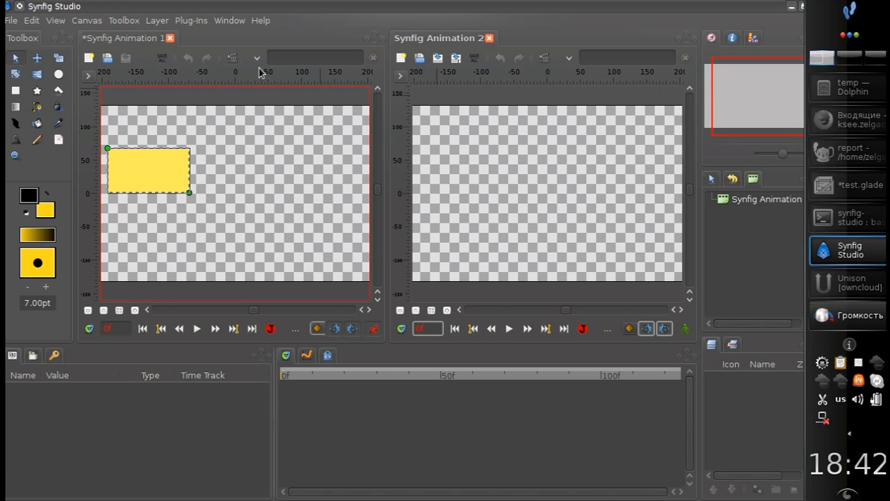
{"action": "mouse_move", "coordinate": [378, 344]}
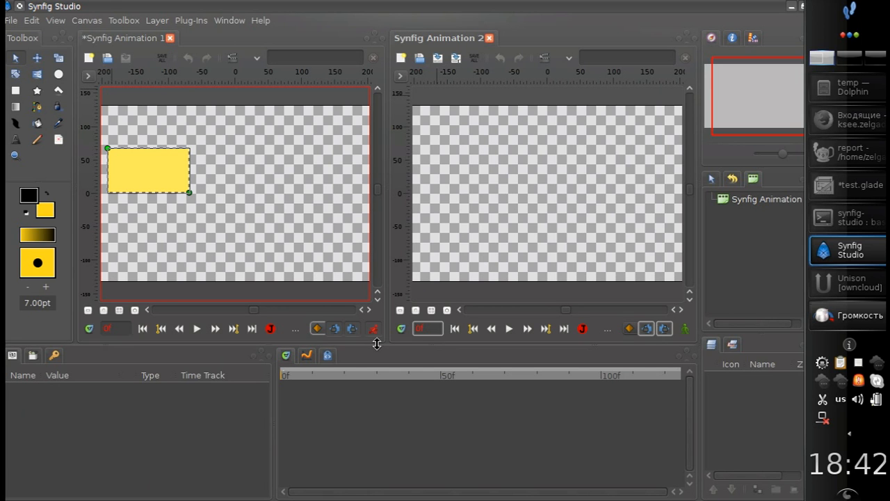
{"action": "mouse_move", "coordinate": [444, 174]}
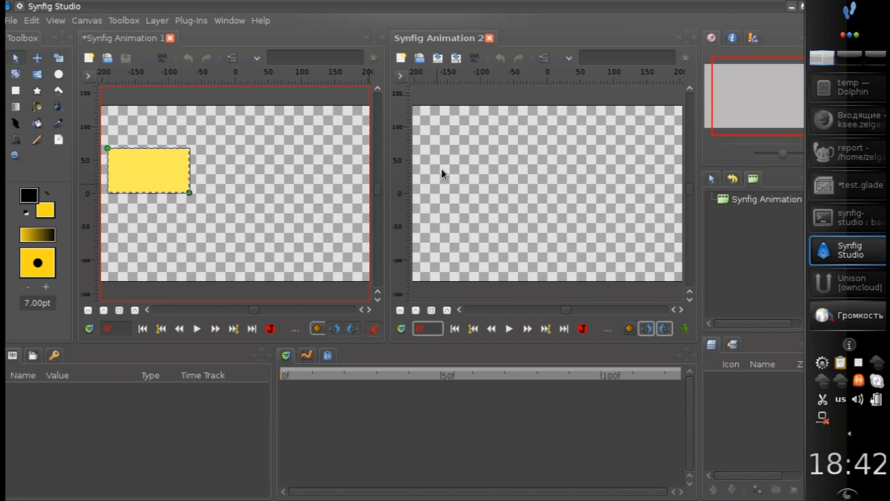
{"action": "mouse_move", "coordinate": [722, 25]}
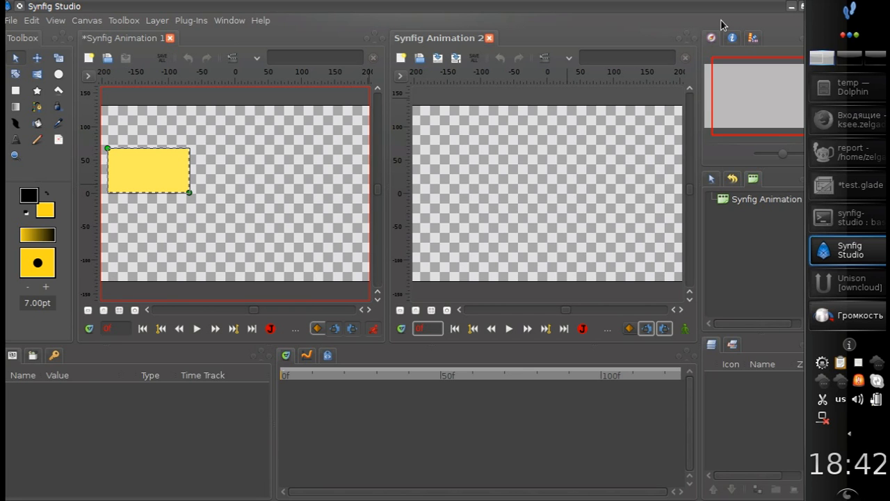
{"action": "mouse_move", "coordinate": [323, 261]}
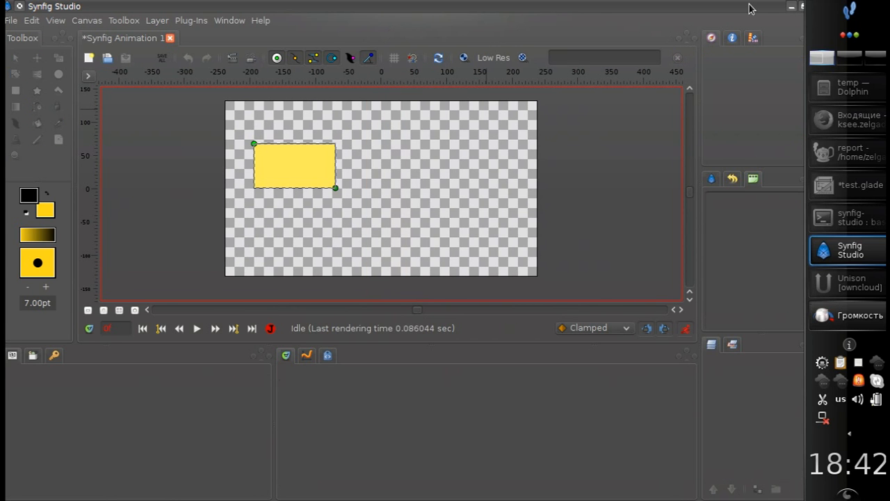
{"action": "left_click", "coordinate": [790, 6]}
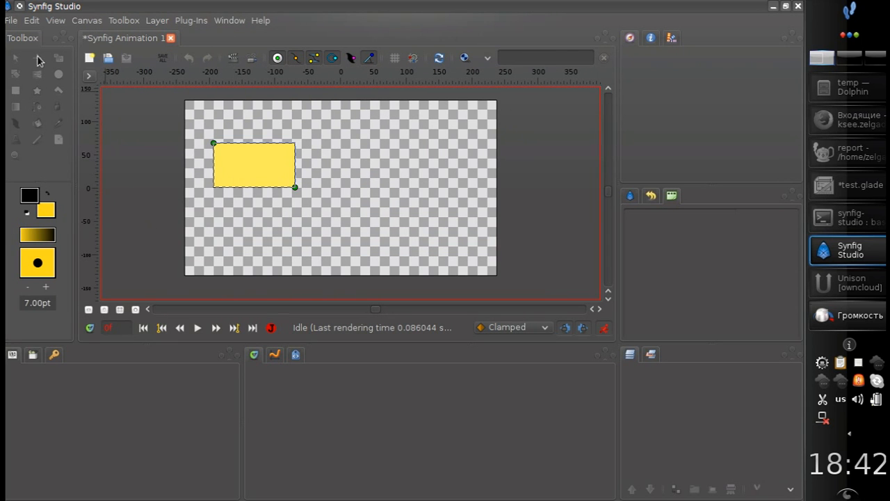
{"action": "left_click", "coordinate": [198, 329]}
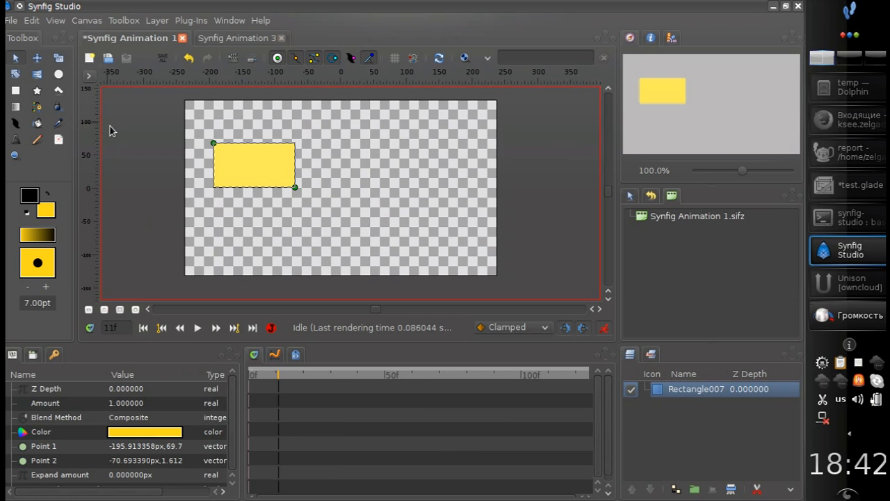
{"action": "mouse_move", "coordinate": [232, 272]}
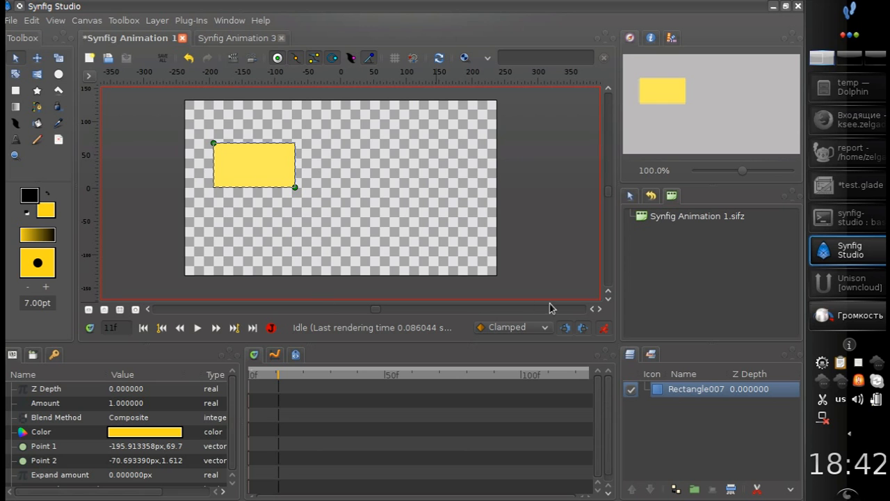
{"action": "mouse_move", "coordinate": [506, 318]}
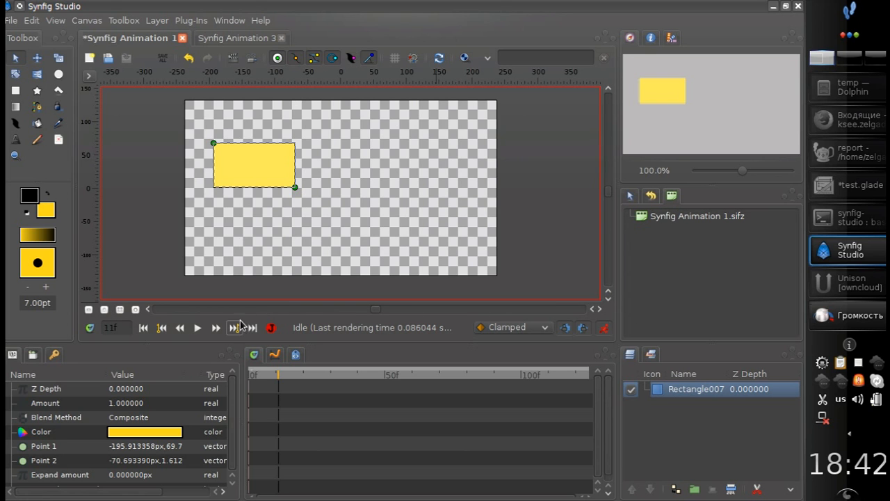
Scrub the current time along the timeline to about frame 50 and back to the first frame.
{"action": "left_click", "coordinate": [392, 374]}
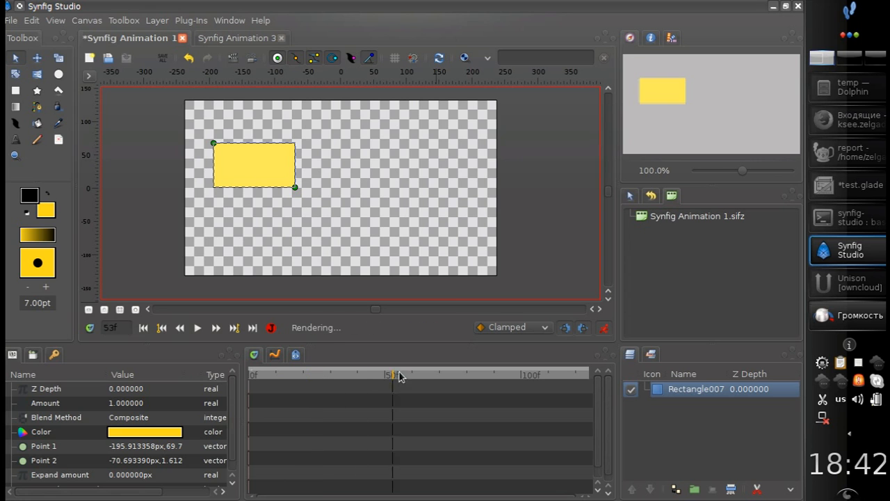
{"action": "left_click", "coordinate": [287, 375]}
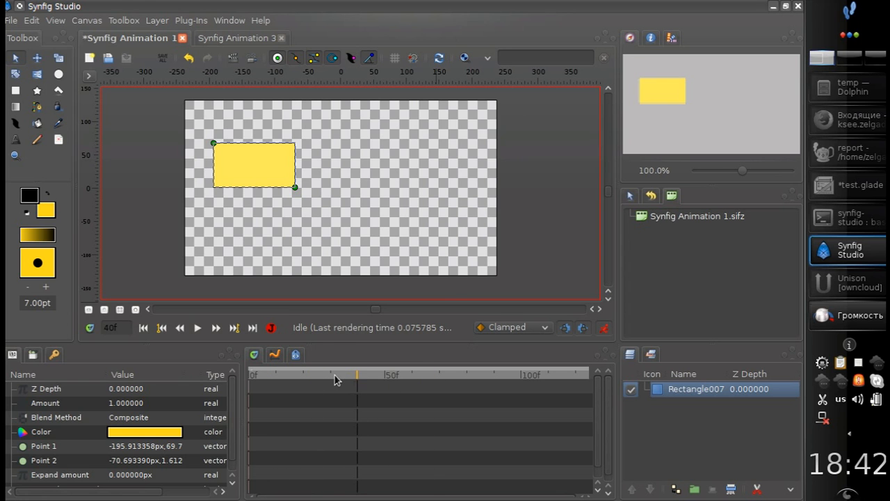
{"action": "left_click", "coordinate": [254, 374]}
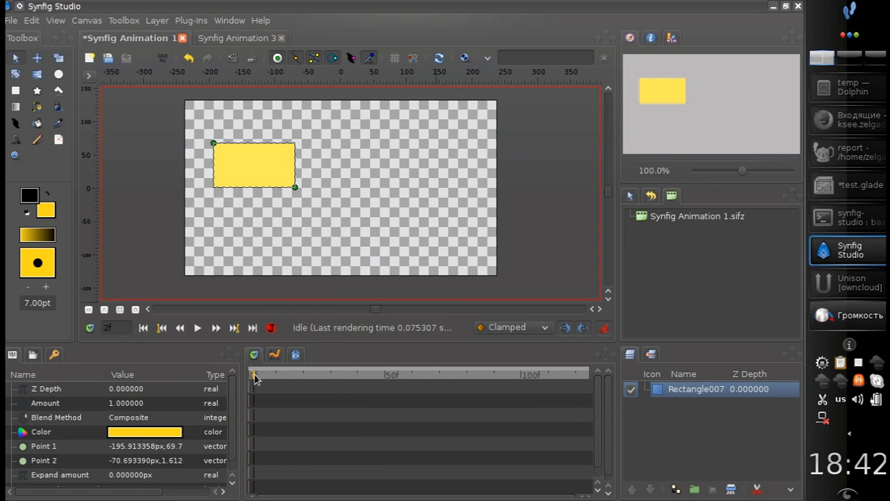
{"action": "left_click", "coordinate": [259, 374]}
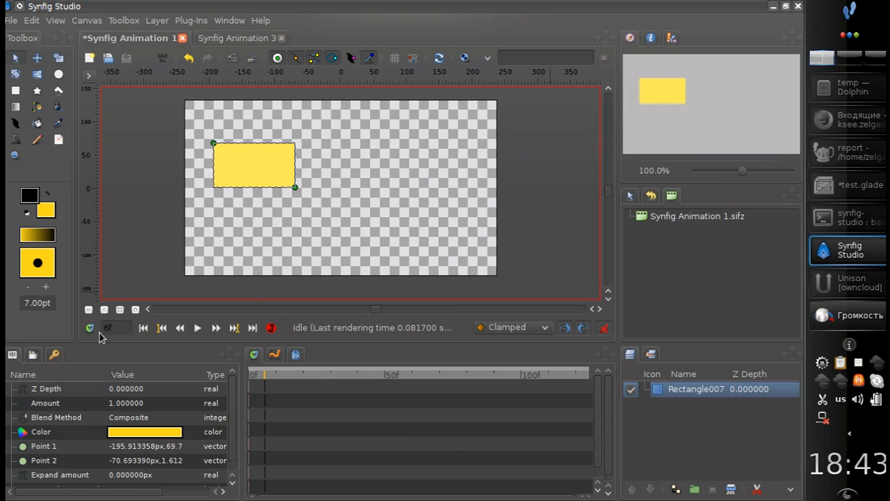
Show the timebar beneath the canvas, toggling it off and back on.
{"action": "left_click", "coordinate": [89, 328]}
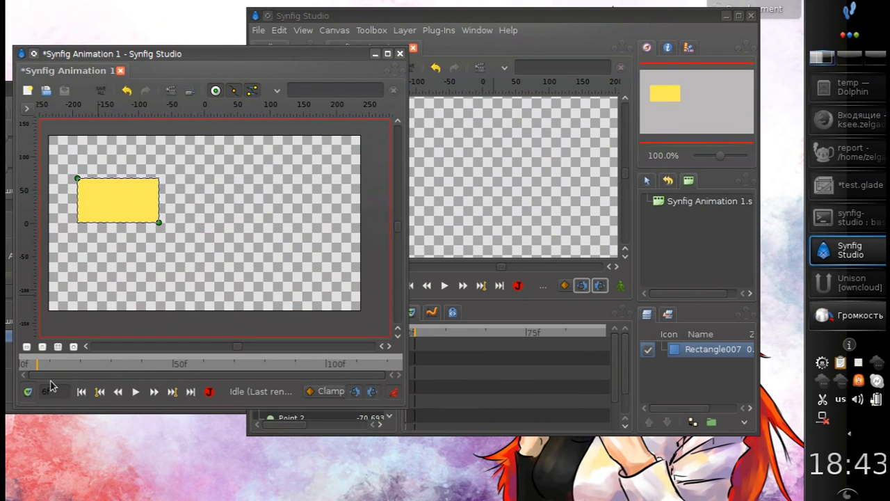
{"action": "left_click", "coordinate": [120, 363]}
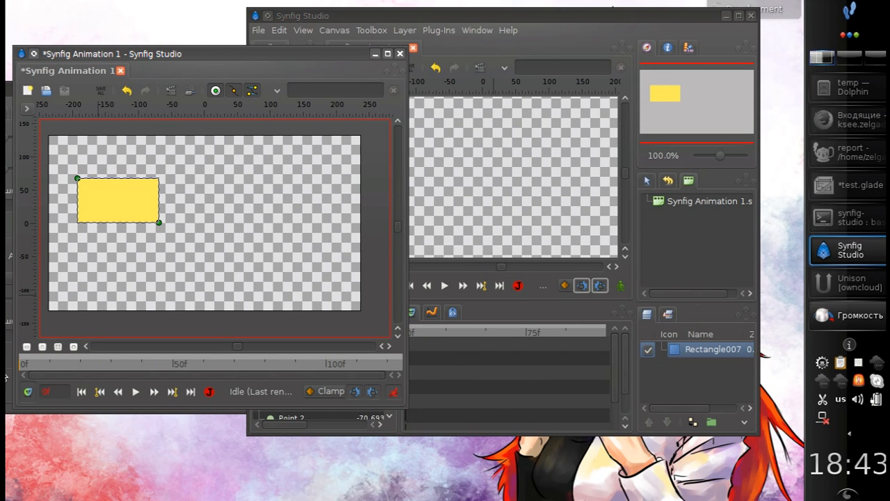
{"action": "left_click", "coordinate": [213, 364]}
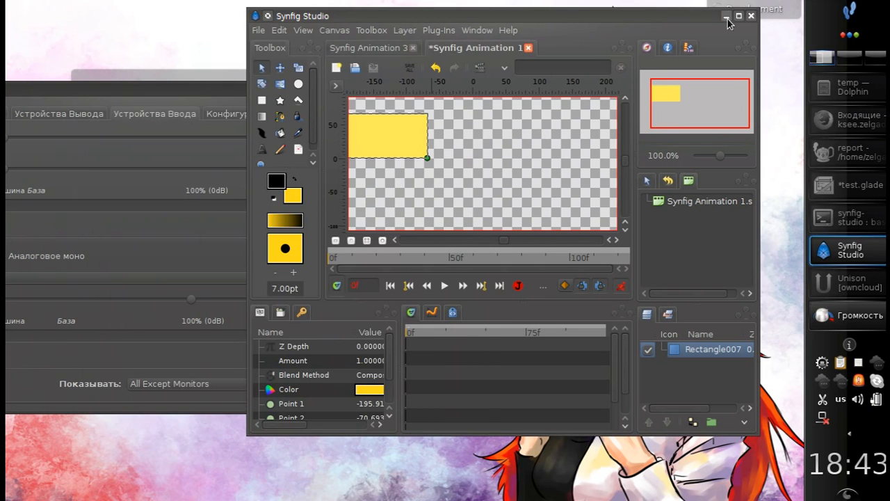
Maximize the main window so it fills the screen again.
{"action": "left_click", "coordinate": [739, 16]}
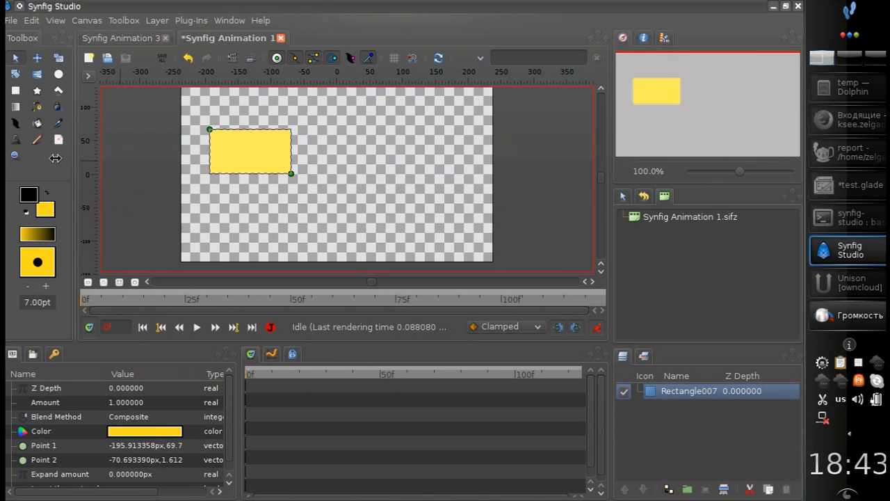
{"action": "mouse_move", "coordinate": [75, 191]}
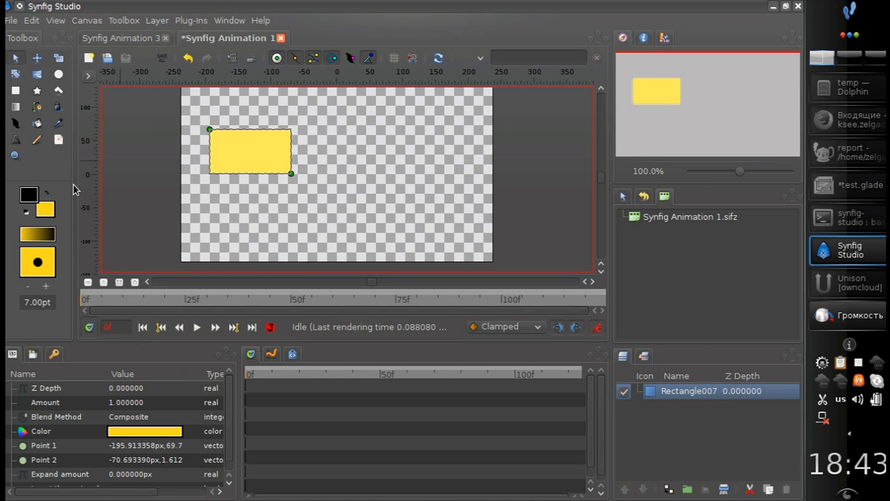
{"action": "mouse_move", "coordinate": [212, 309]}
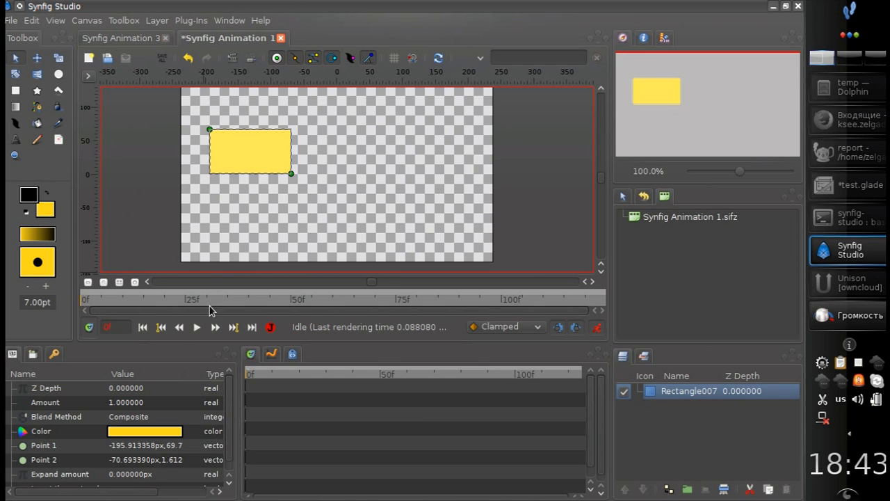
{"action": "mouse_move", "coordinate": [78, 349]}
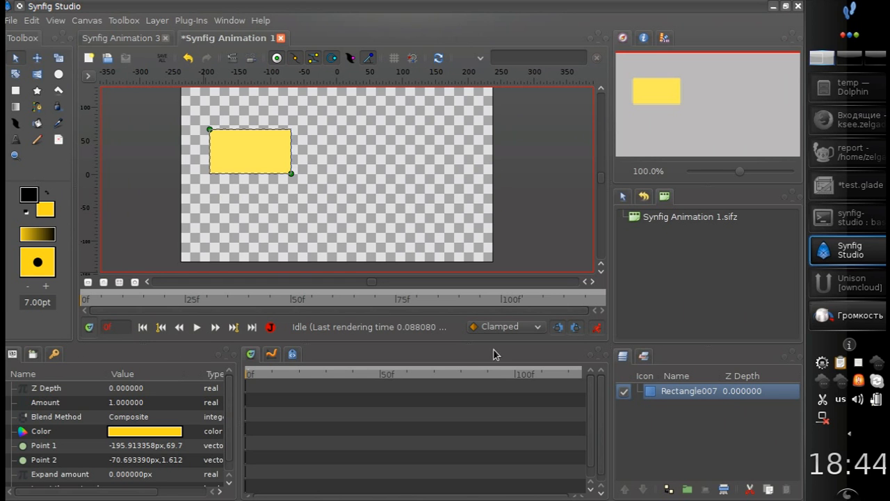
{"action": "mouse_move", "coordinate": [385, 349]}
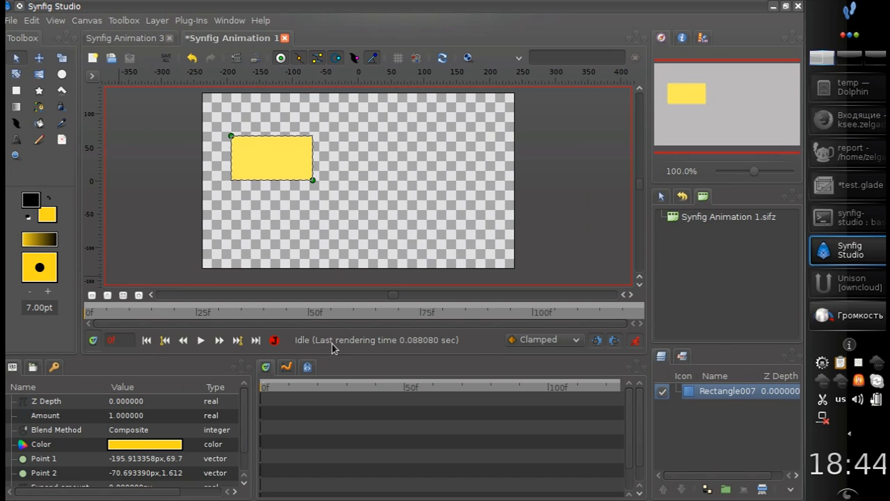
{"action": "mouse_move", "coordinate": [290, 338]}
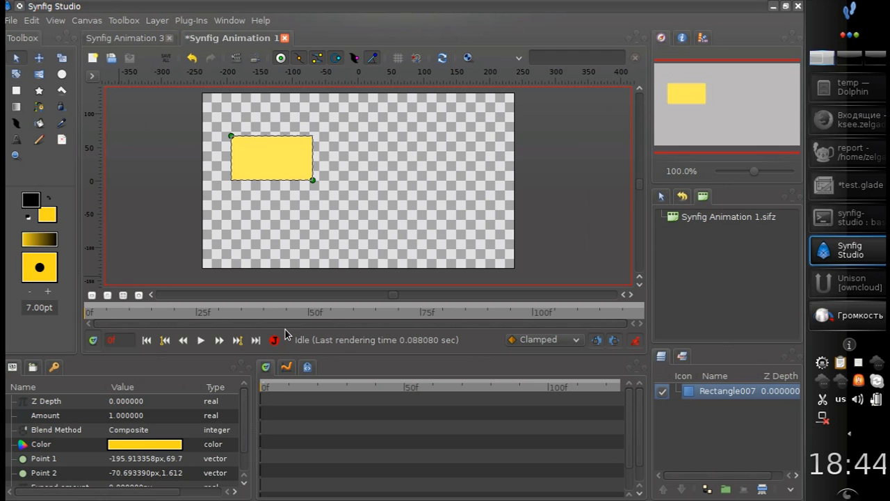
{"action": "mouse_move", "coordinate": [406, 354]}
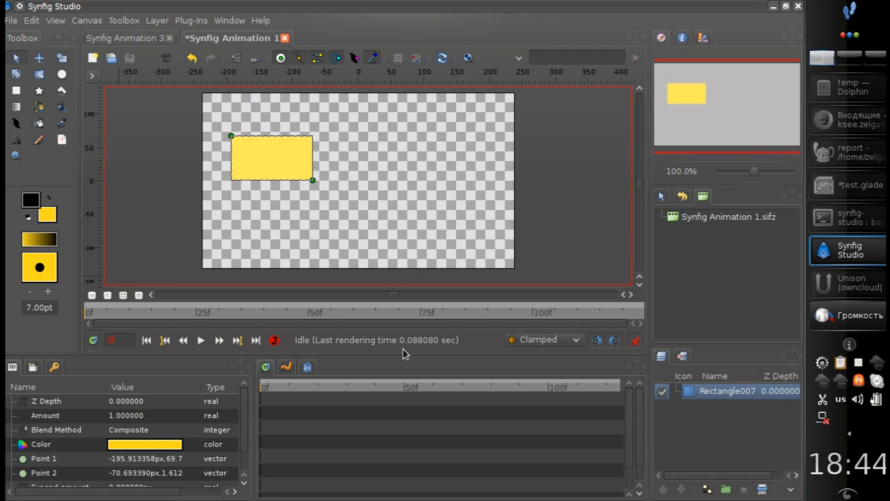
{"action": "mouse_move", "coordinate": [476, 334]}
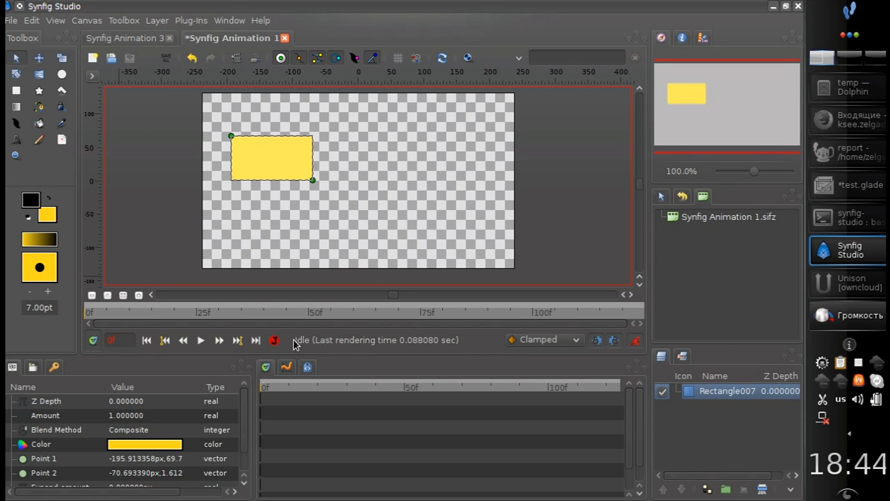
{"action": "mouse_move", "coordinate": [415, 356]}
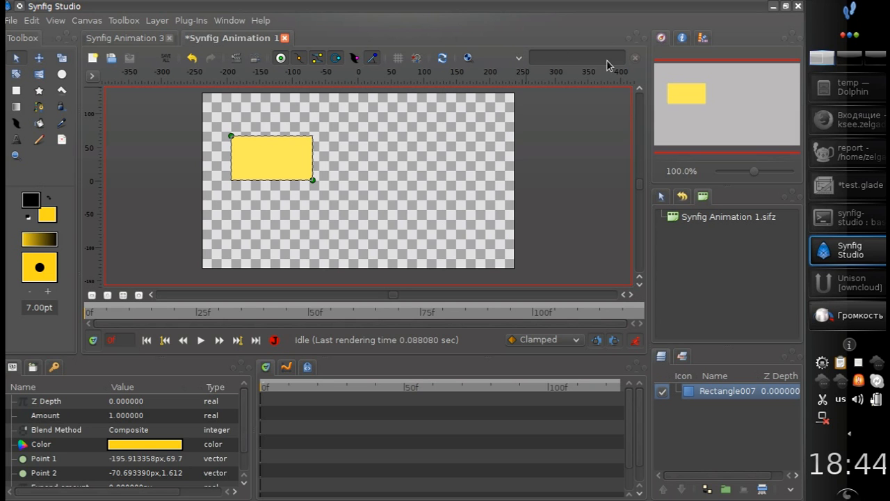
{"action": "mouse_move", "coordinate": [347, 117]}
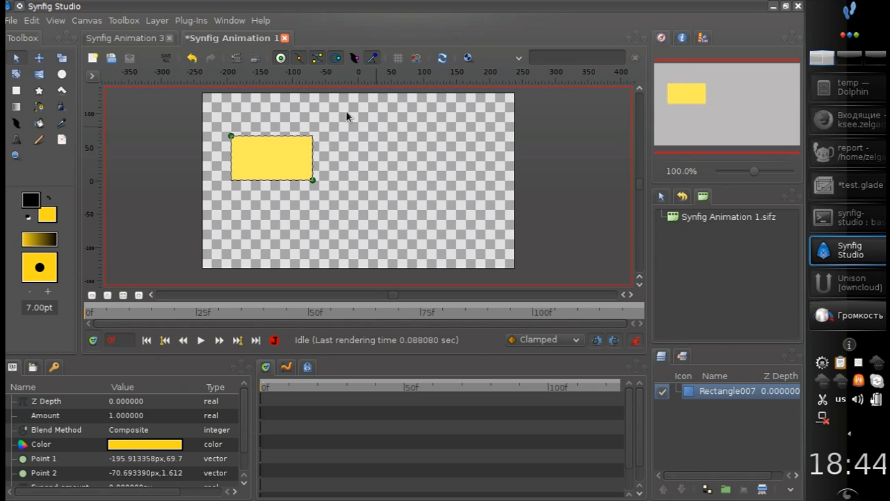